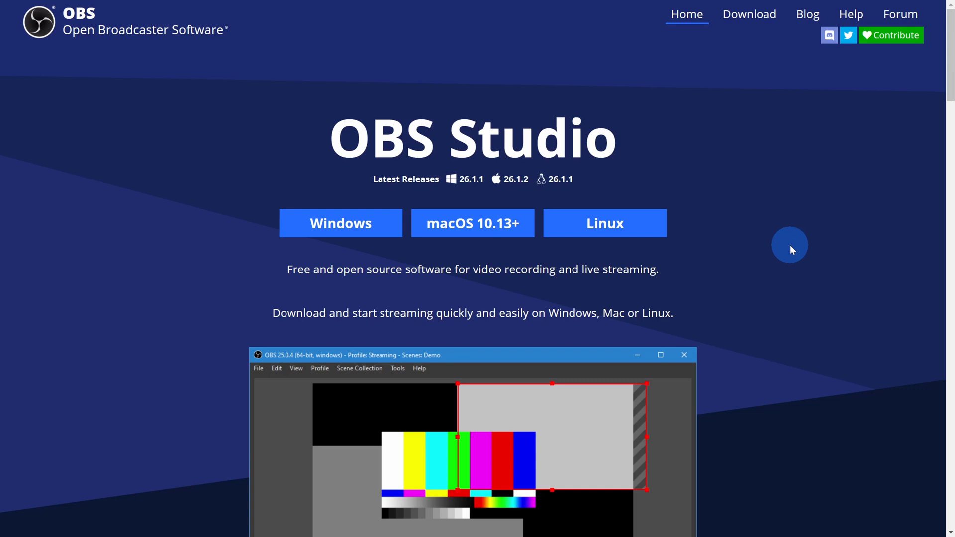
mouse_move(786, 249)
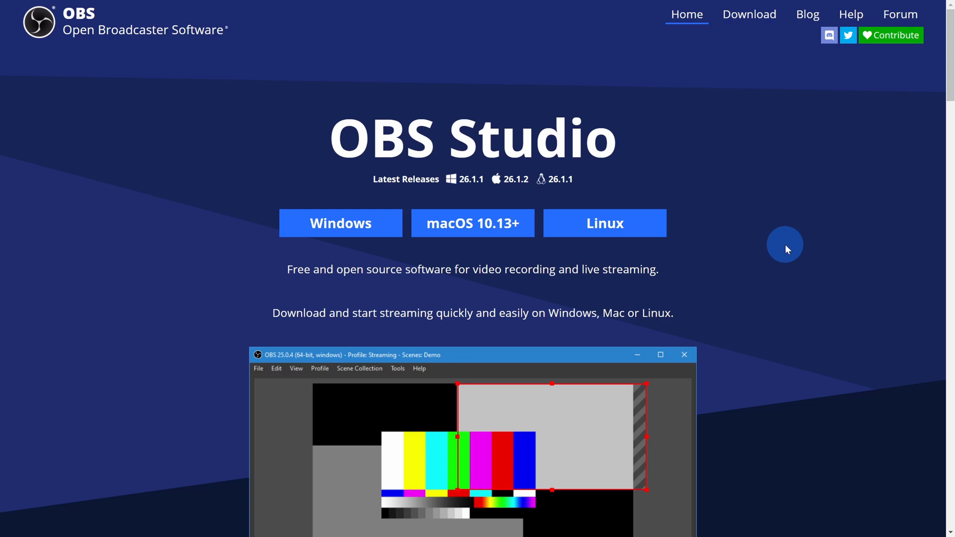
mouse_move(784, 288)
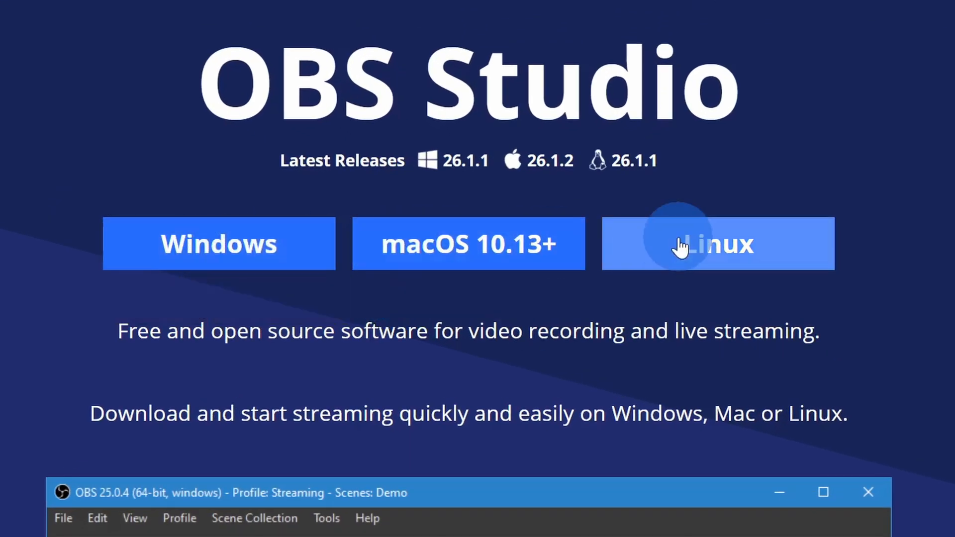
mouse_move(722, 247)
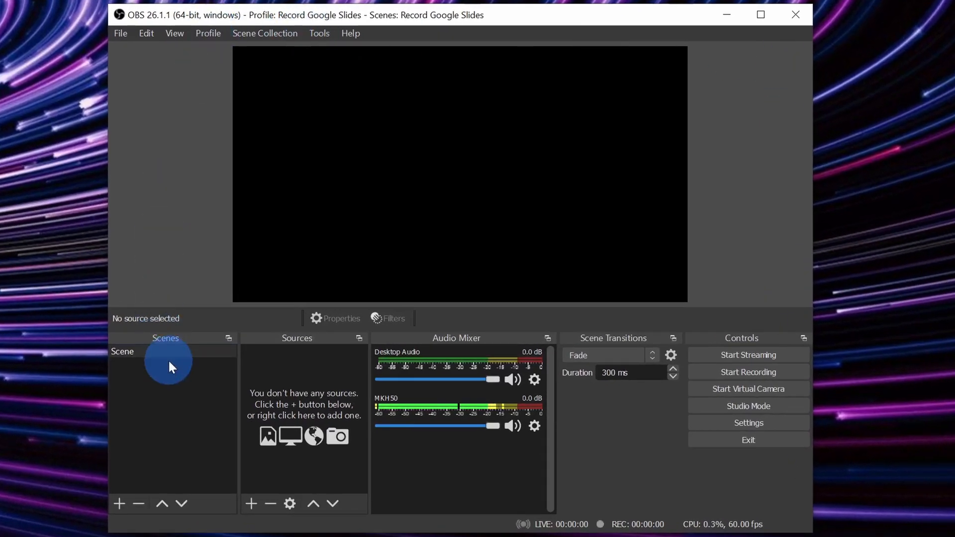
mouse_move(560, 420)
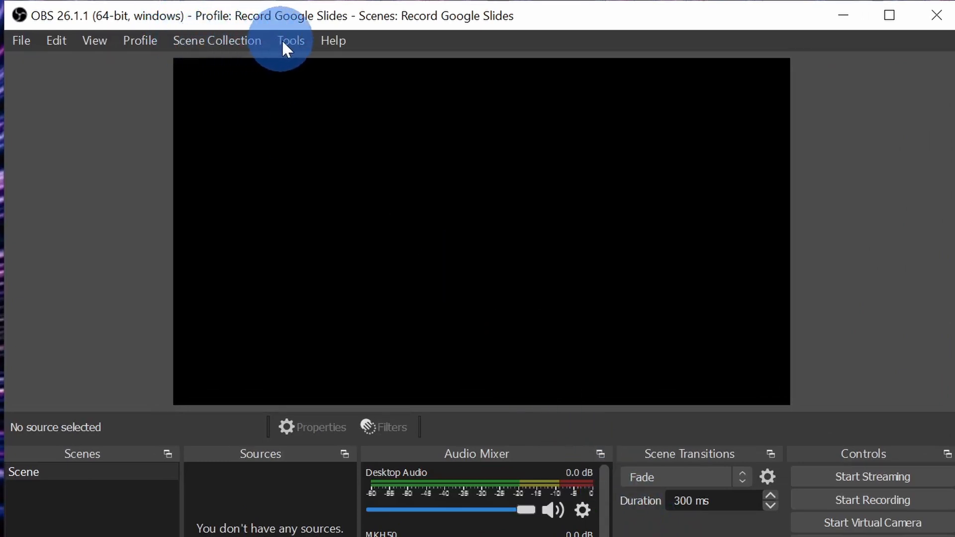
Step: Open the OBS Studio Tools menu to reach the Auto-Configuration Wizard
left_click(291, 41)
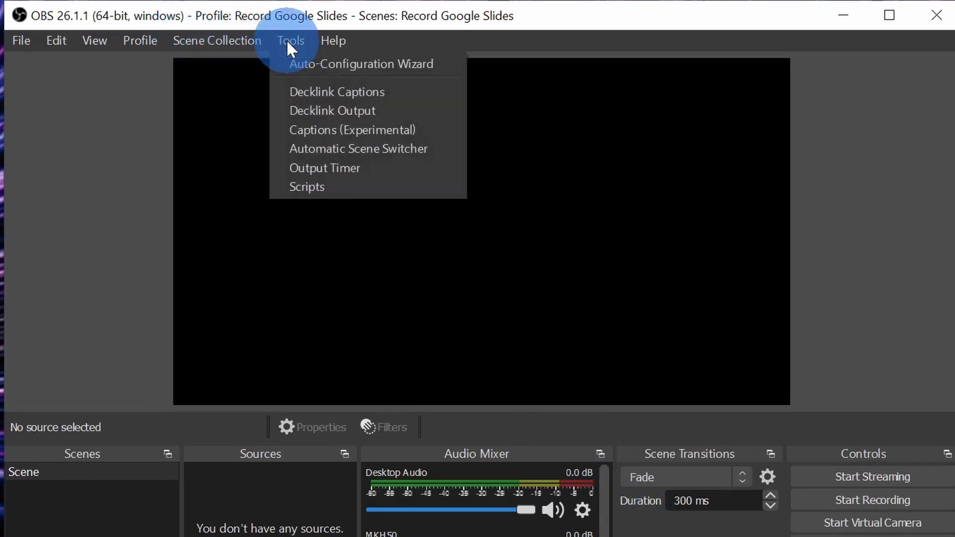
mouse_move(362, 63)
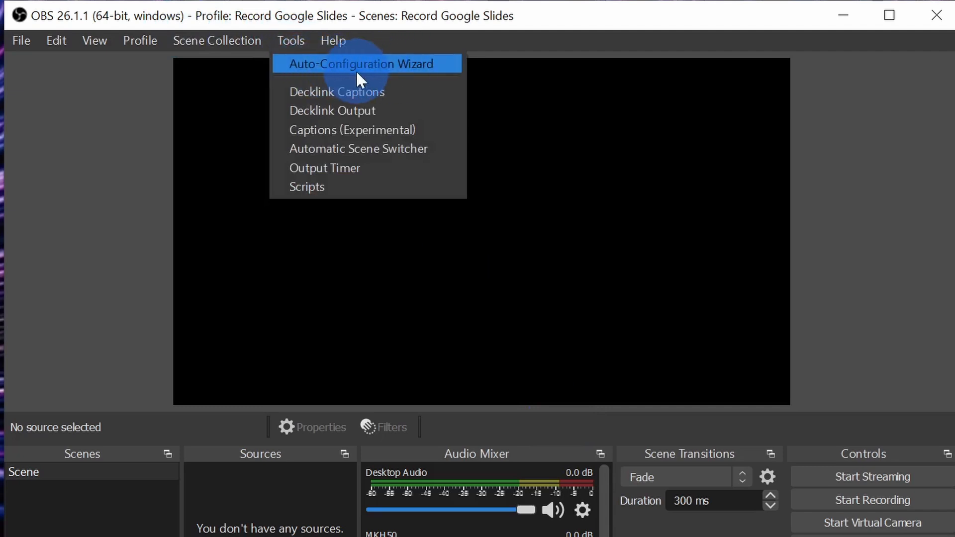
mouse_move(381, 74)
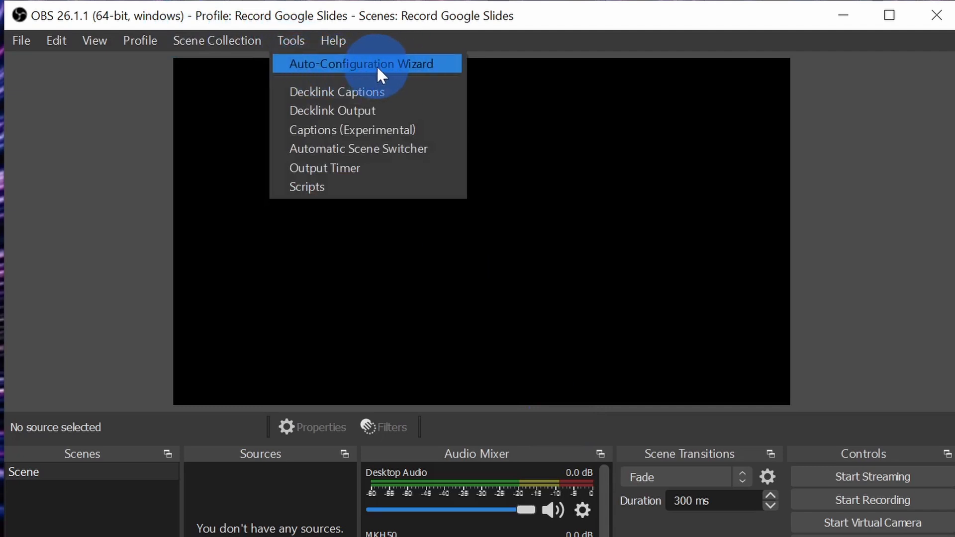
Step: Launch the Auto-Configuration Wizard and select 'Optimize just for recording'
left_click(361, 63)
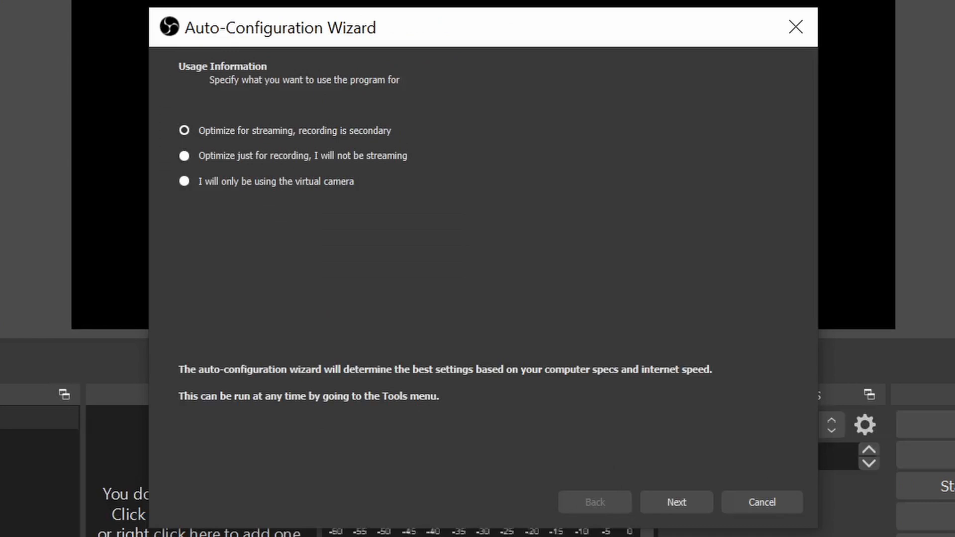
mouse_move(216, 165)
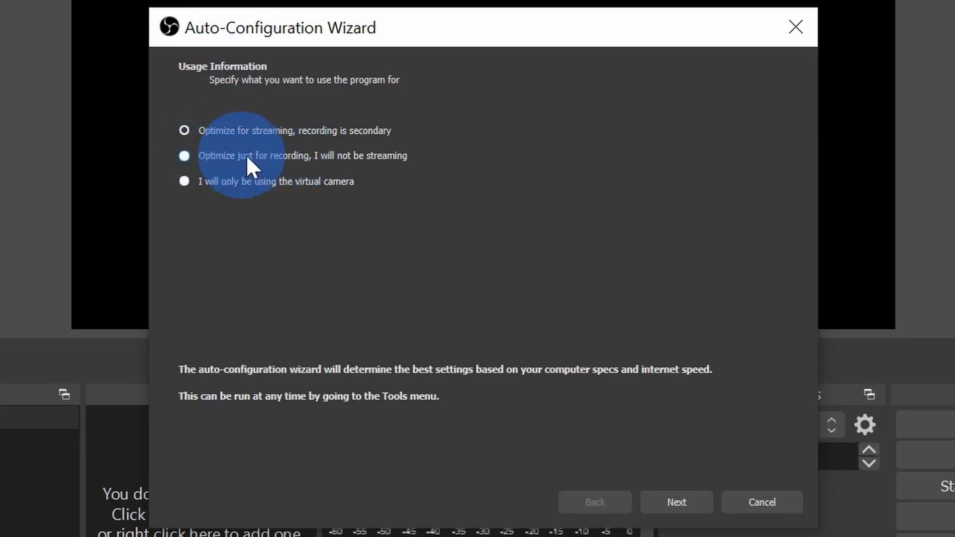
left_click(184, 155)
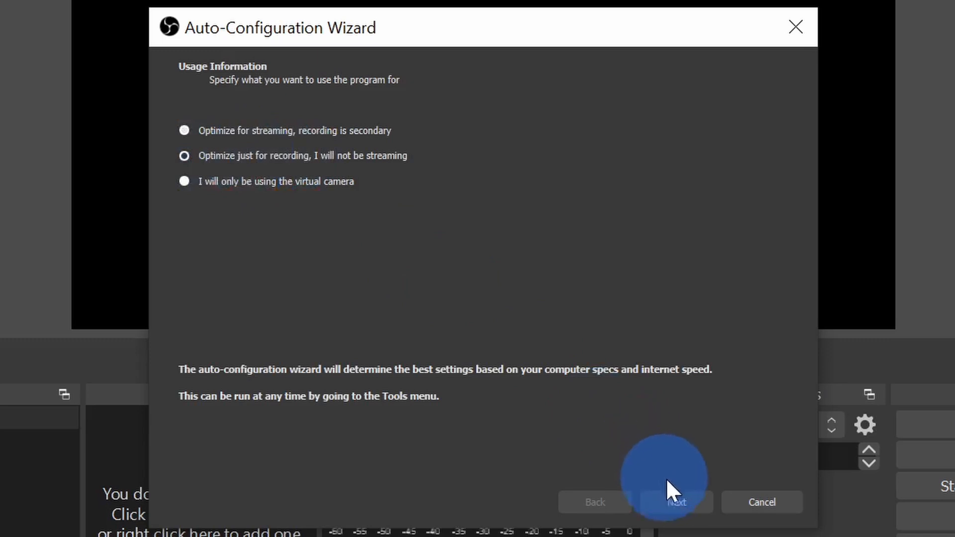
Step: Advance to Video Settings, keeping the 1920x1080 base resolution and 60 fps
left_click(676, 502)
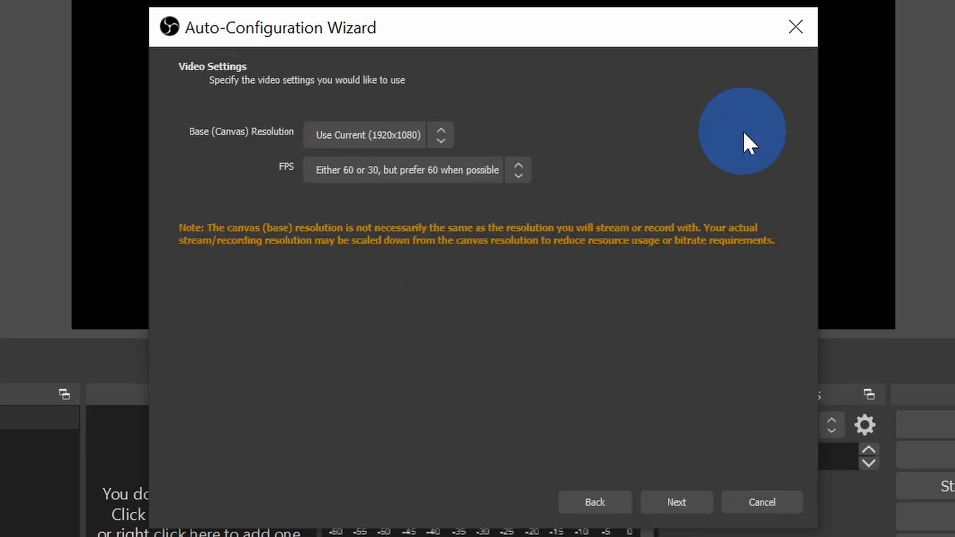
mouse_move(508, 125)
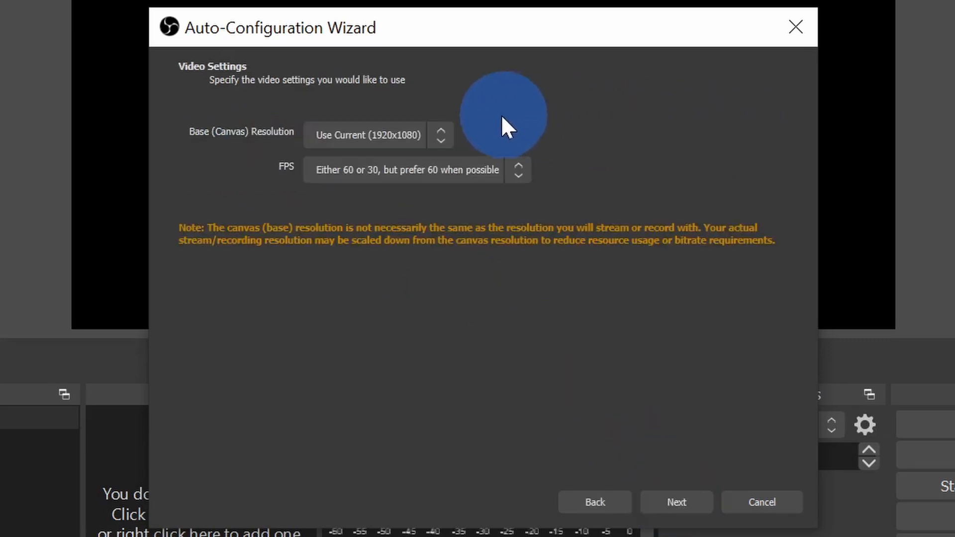
mouse_move(382, 145)
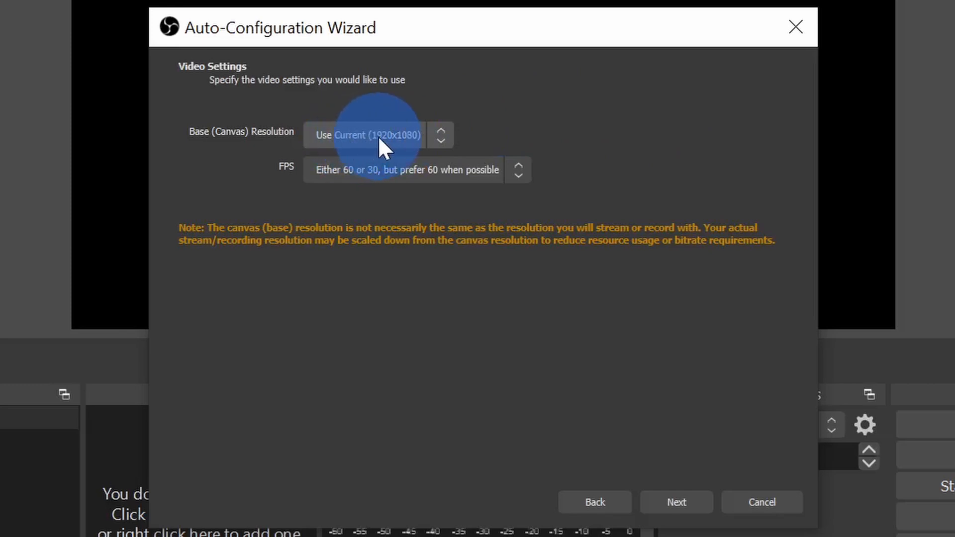
mouse_move(408, 138)
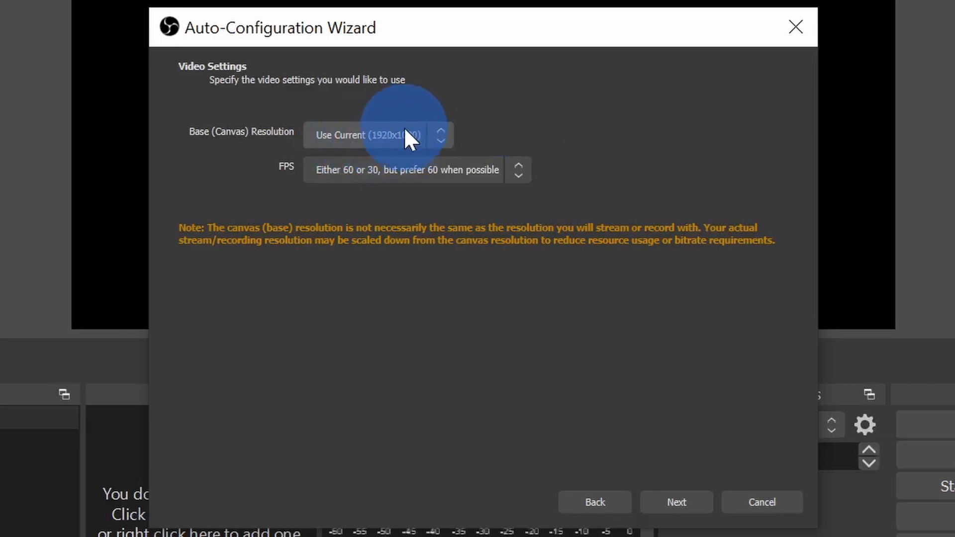
mouse_move(493, 177)
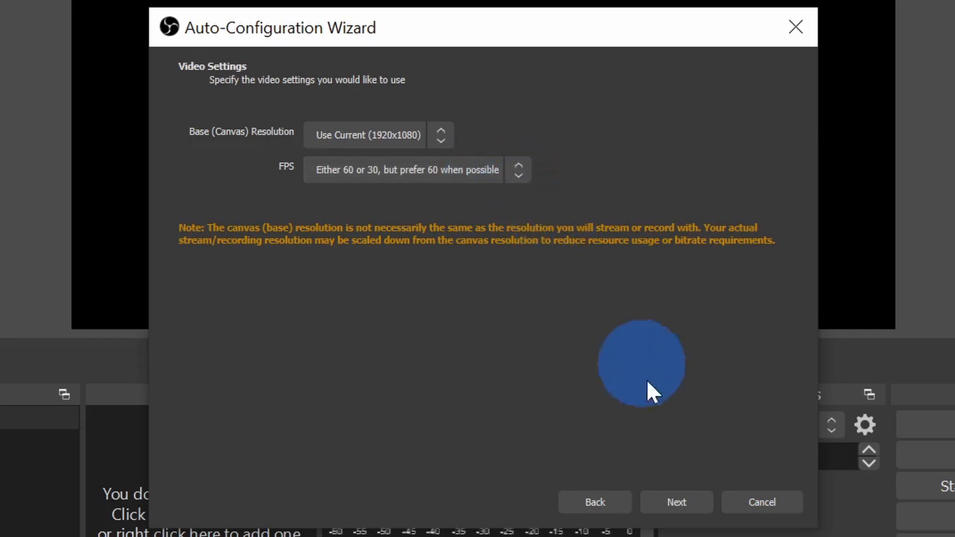
Step: Apply the recommended NVENC, 1920x1080, 60 fps settings and open File > Settings
left_click(676, 502)
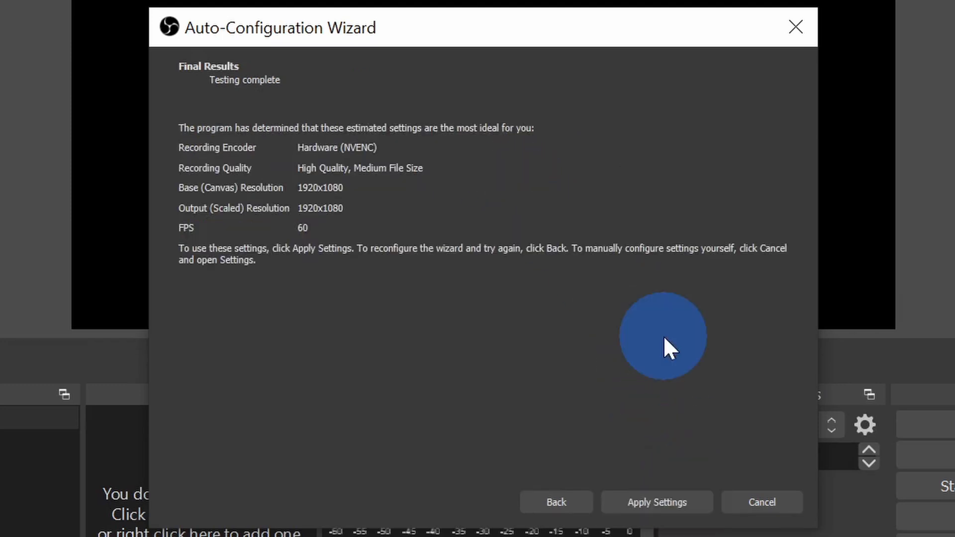
mouse_move(559, 304)
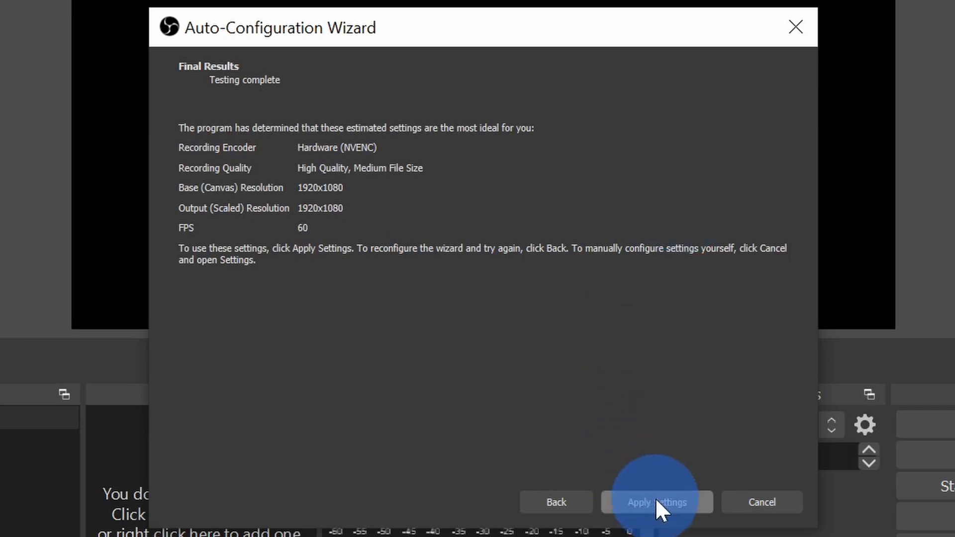
left_click(656, 502)
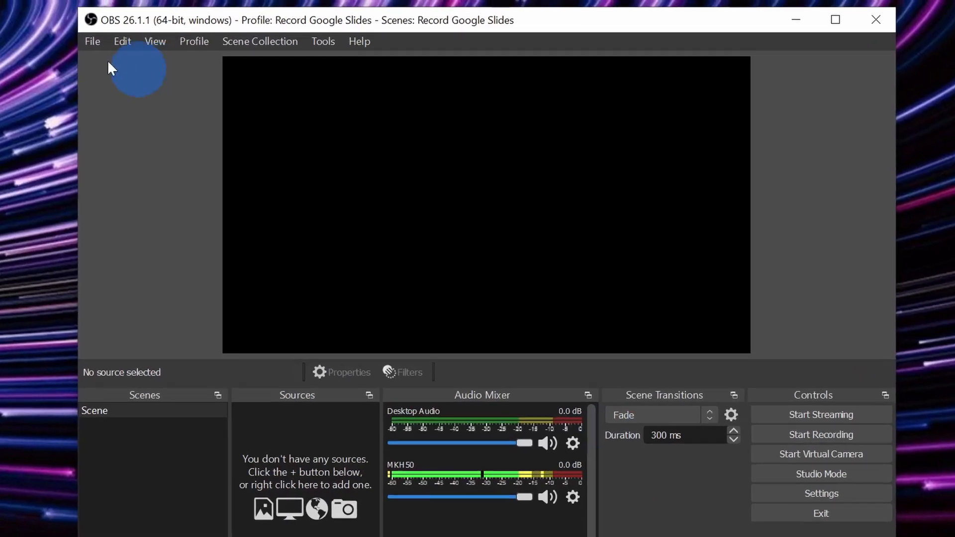
left_click(92, 41)
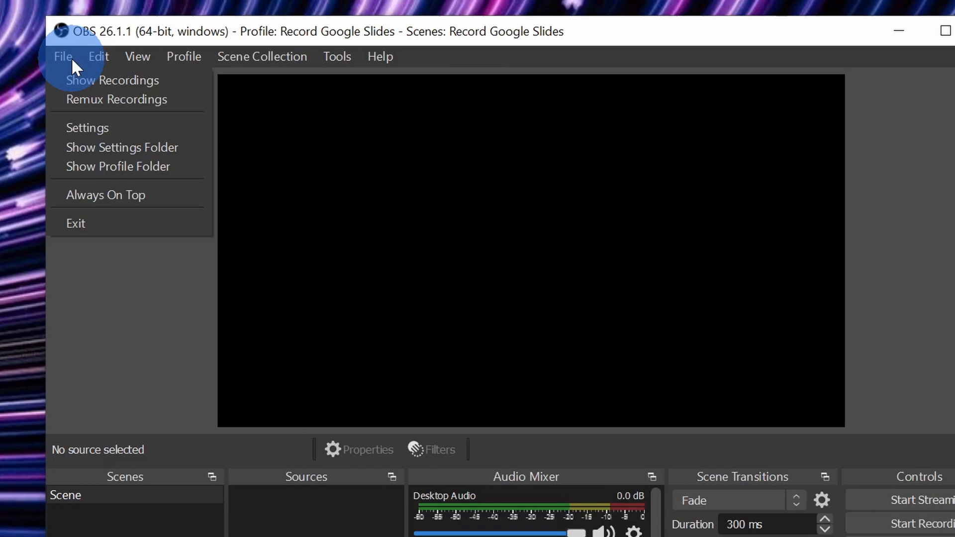
left_click(87, 128)
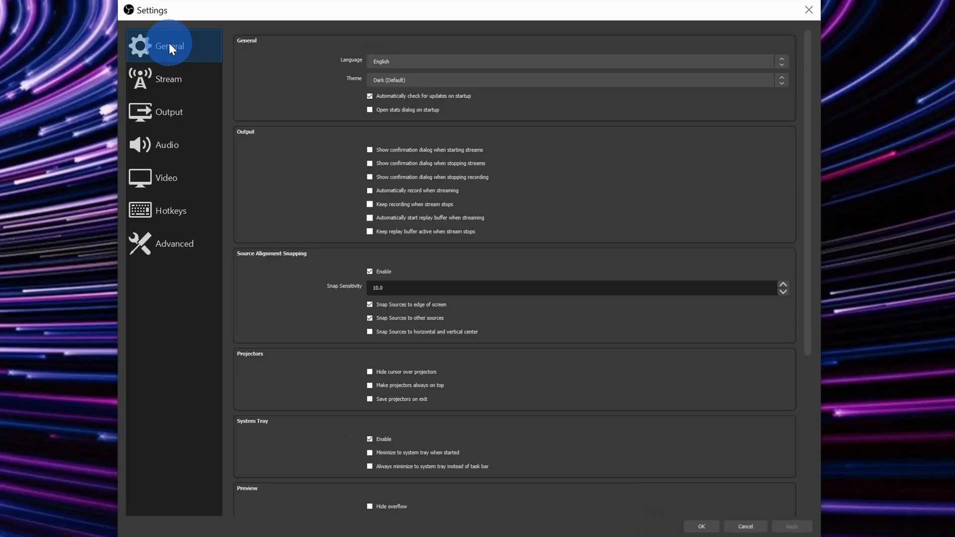
Step: Change the Output recording format from mkv to mp4
left_click(169, 112)
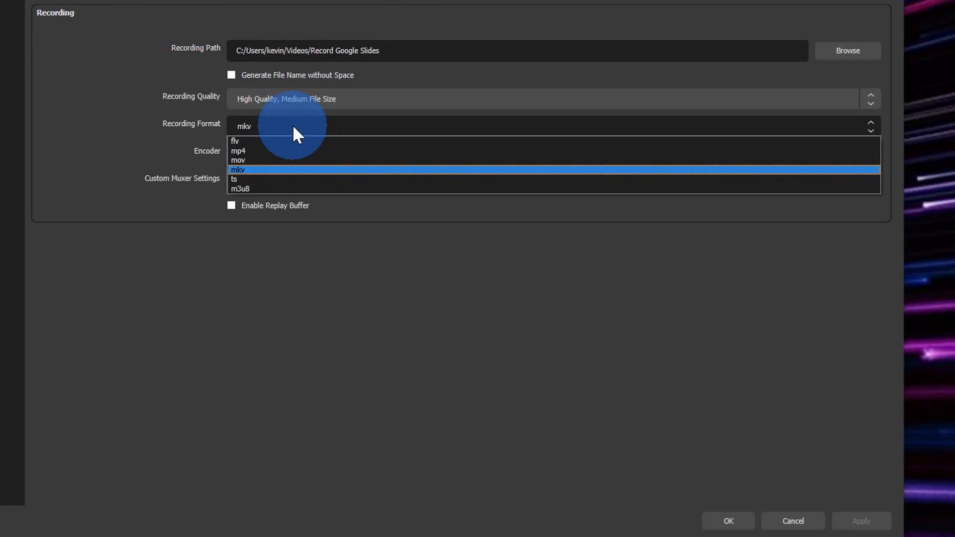
mouse_move(297, 151)
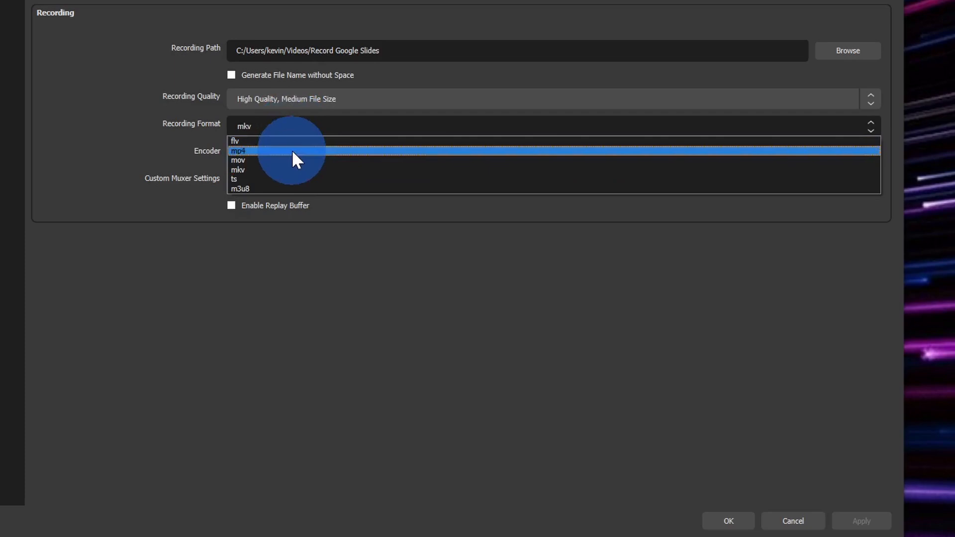
left_click(238, 150)
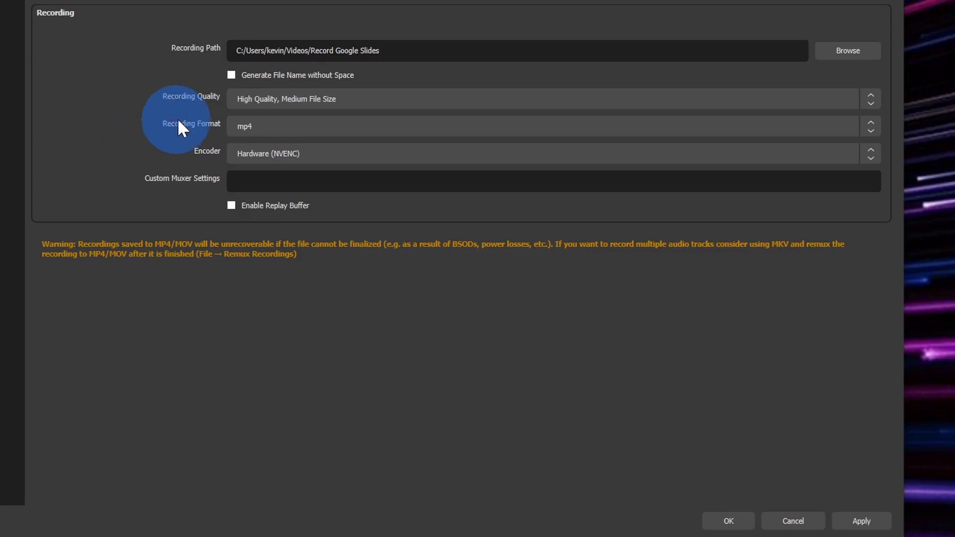
mouse_move(163, 132)
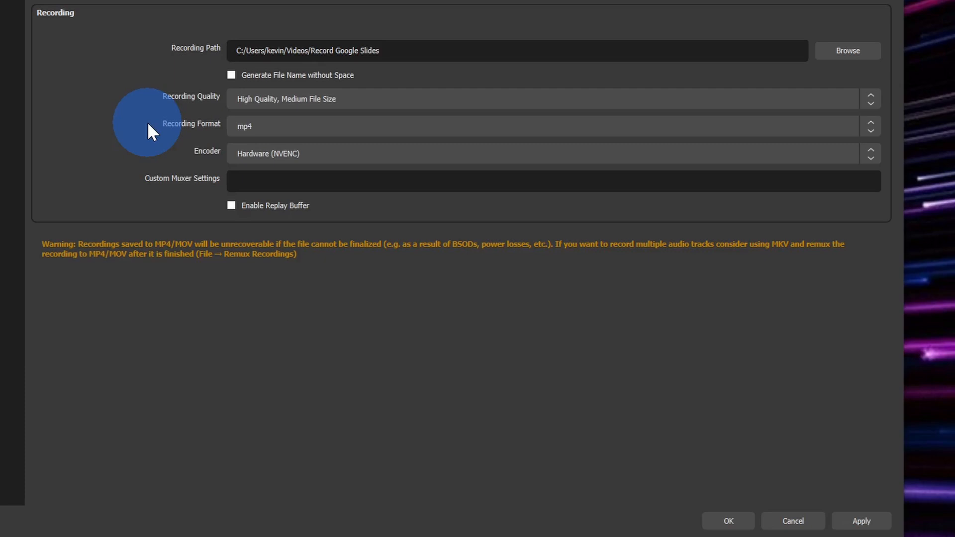
mouse_move(532, 230)
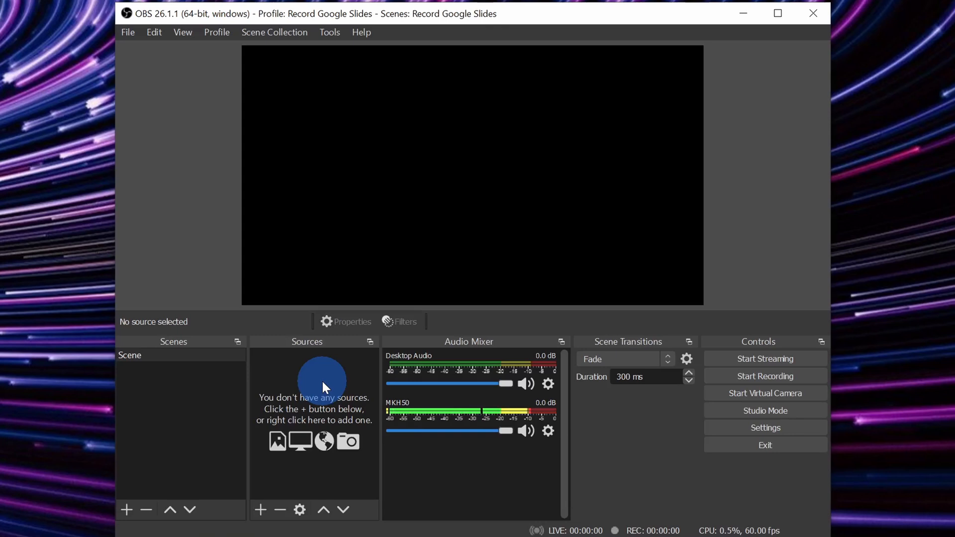
mouse_move(309, 86)
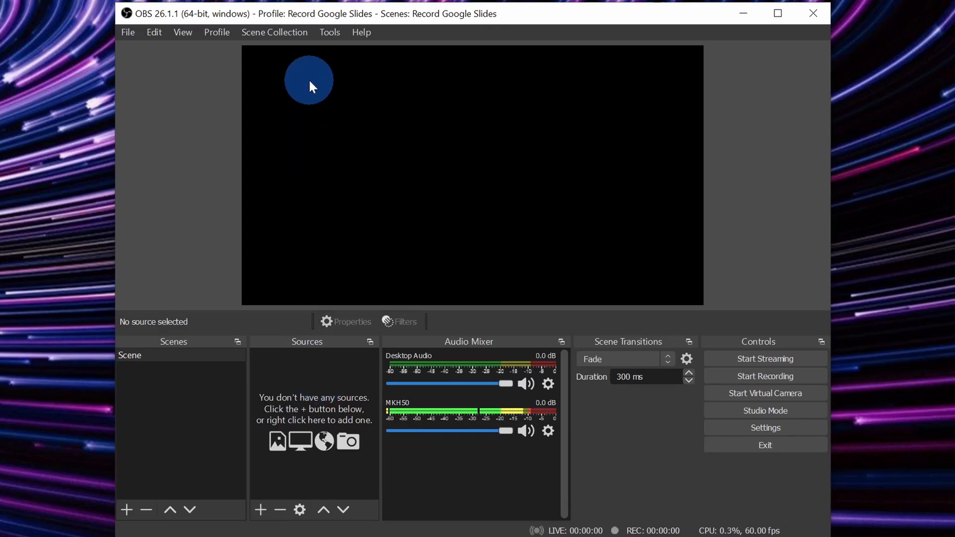
mouse_move(687, 73)
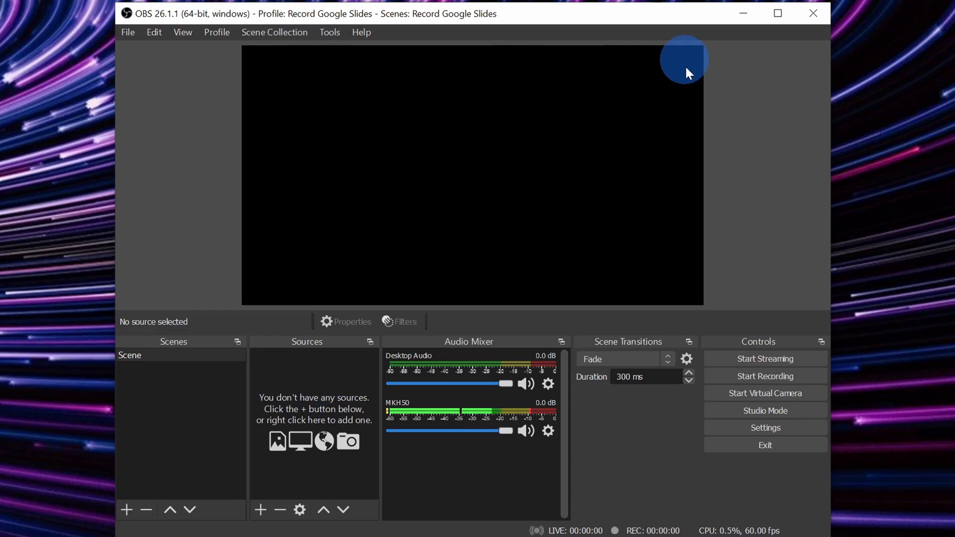
mouse_move(664, 60)
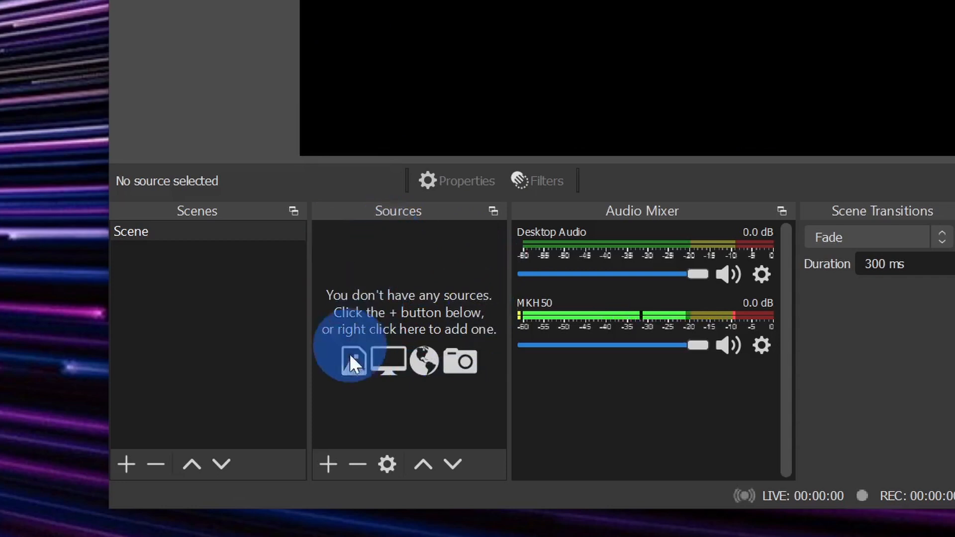
Step: Add a Display Capture source for Display 1 with the cursor captured
left_click(327, 464)
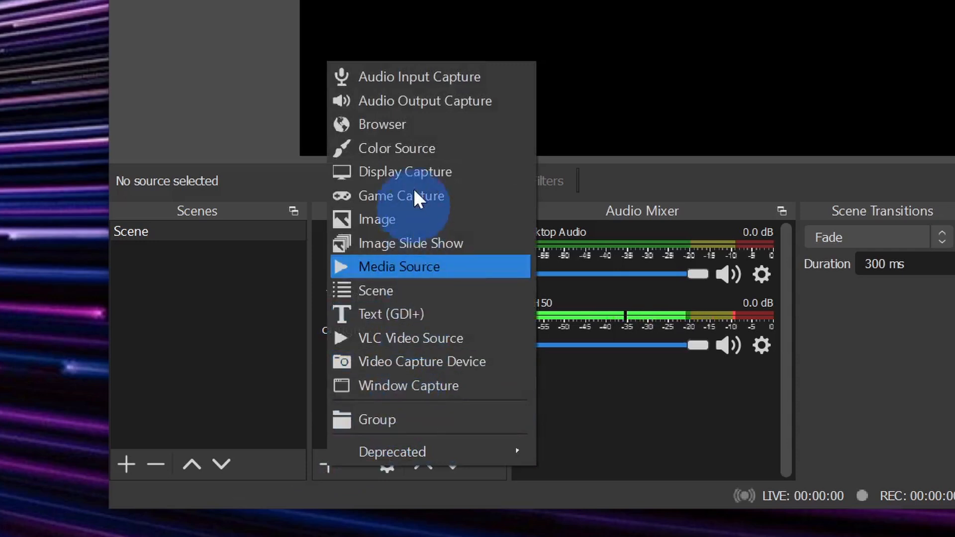
mouse_move(420, 77)
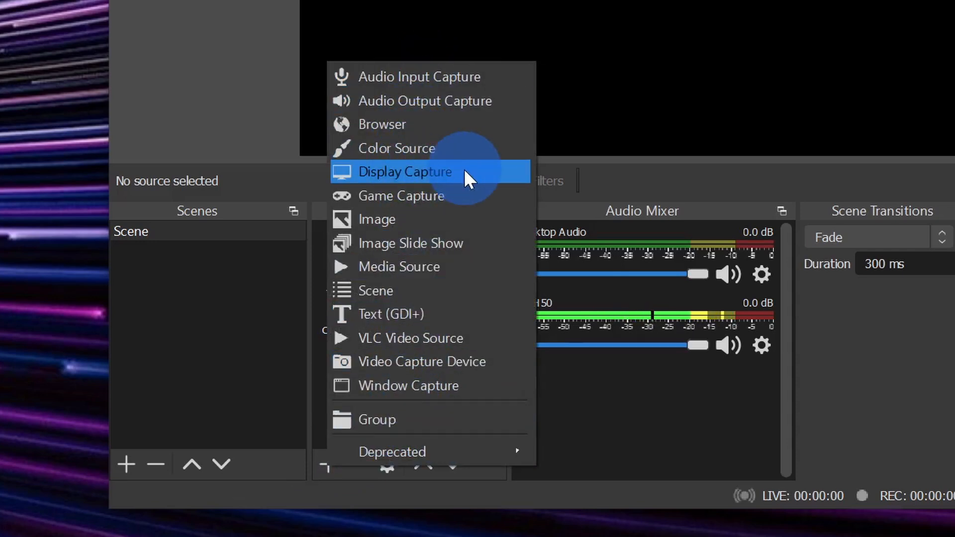
mouse_move(445, 179)
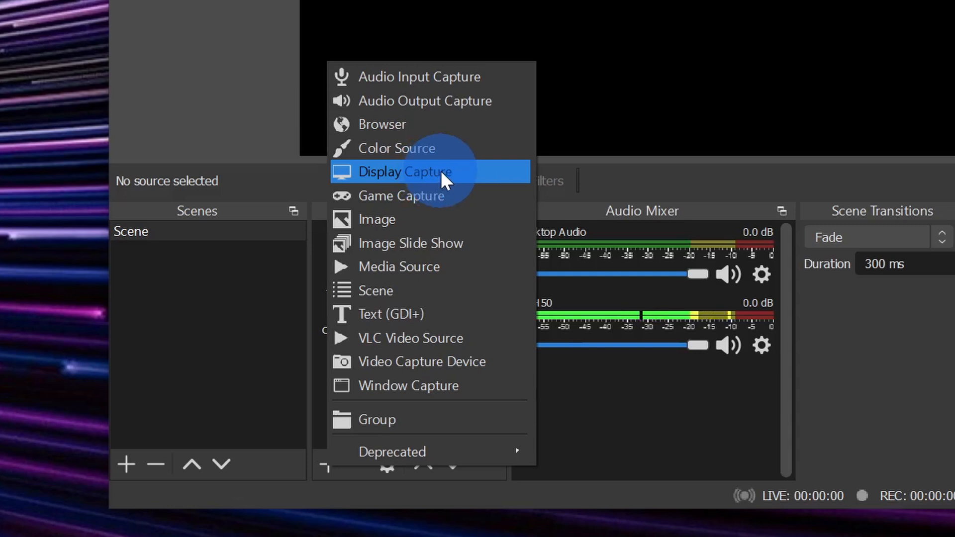
left_click(404, 172)
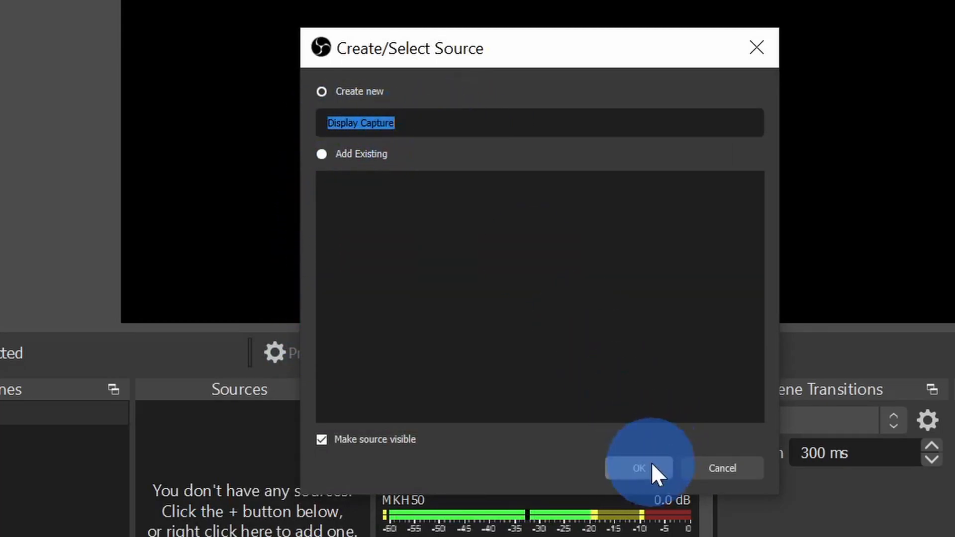
left_click(638, 467)
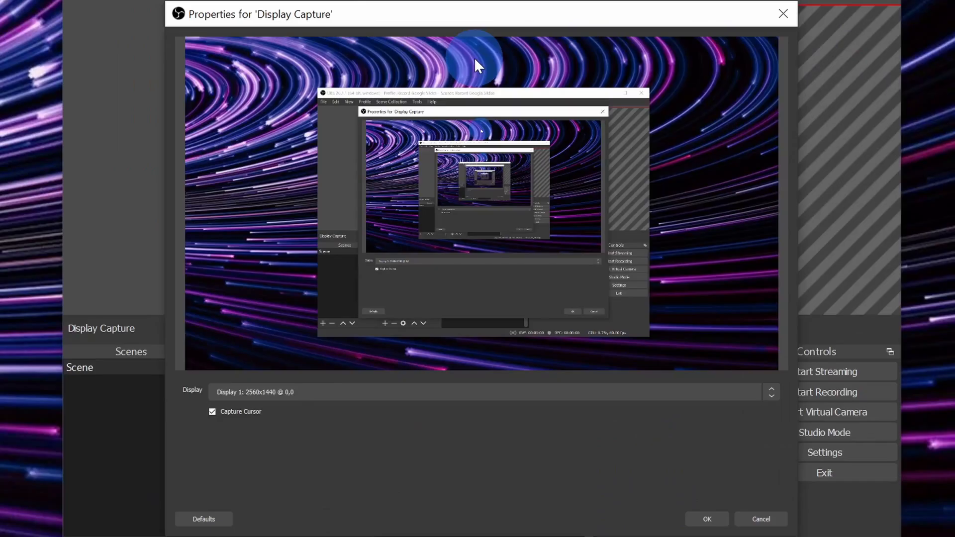
mouse_move(280, 64)
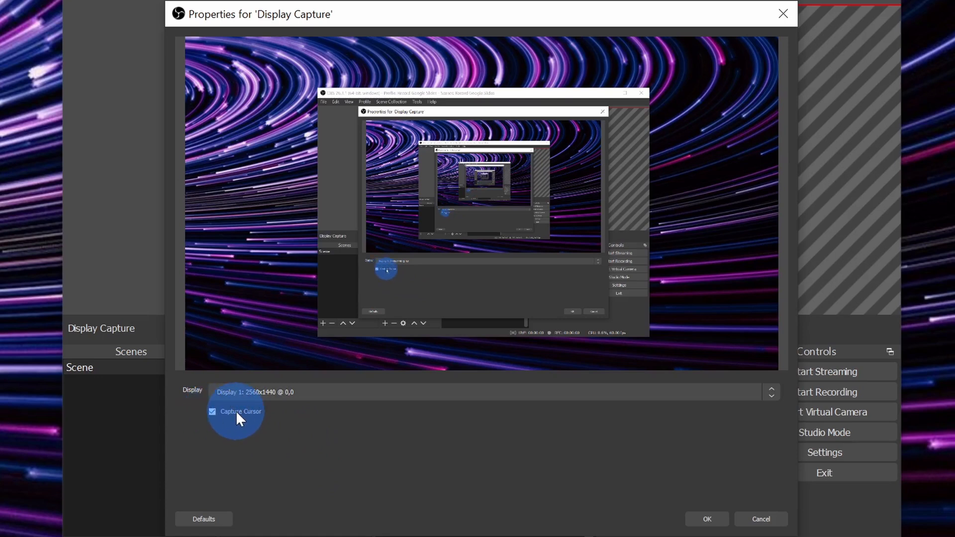
mouse_move(305, 418)
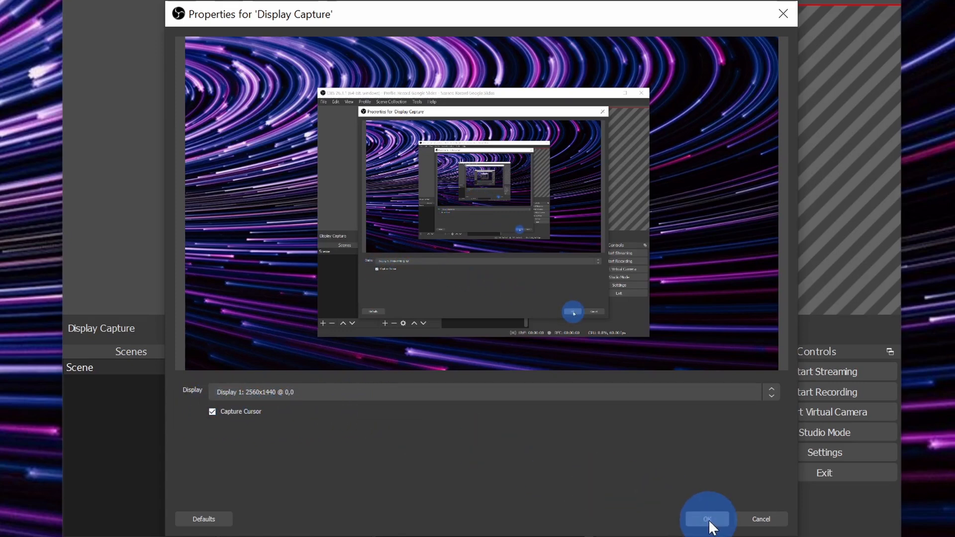
Step: Confirm the Display Capture properties and resize the output to the source size
left_click(705, 519)
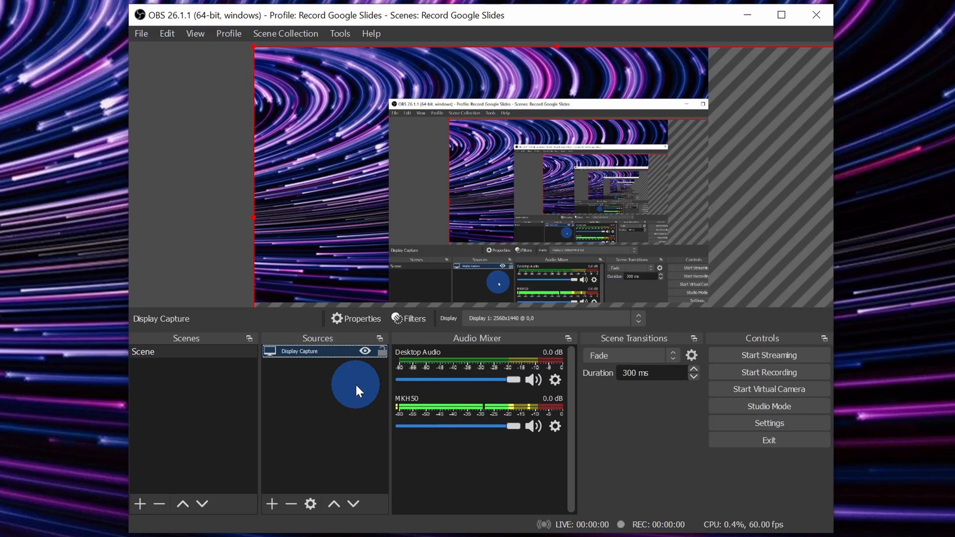
mouse_move(334, 160)
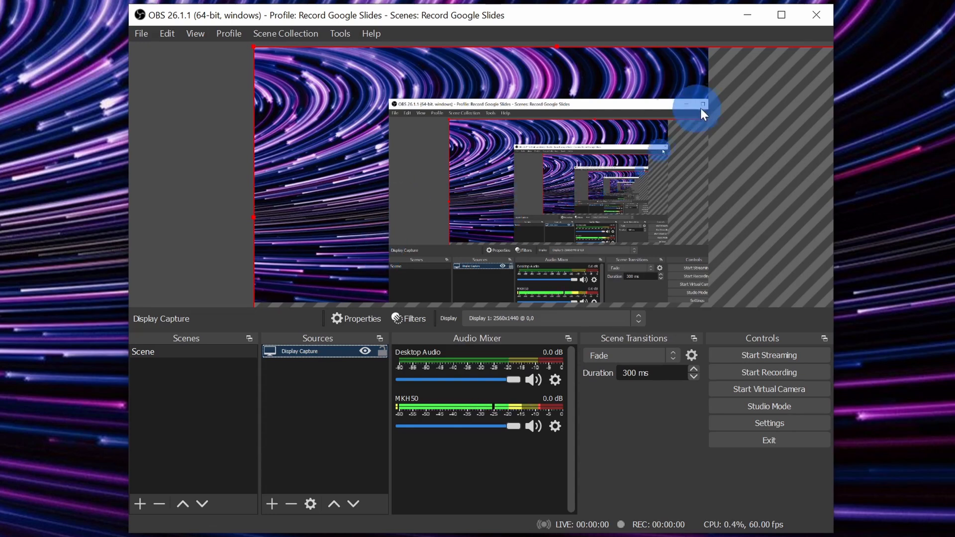
mouse_move(713, 73)
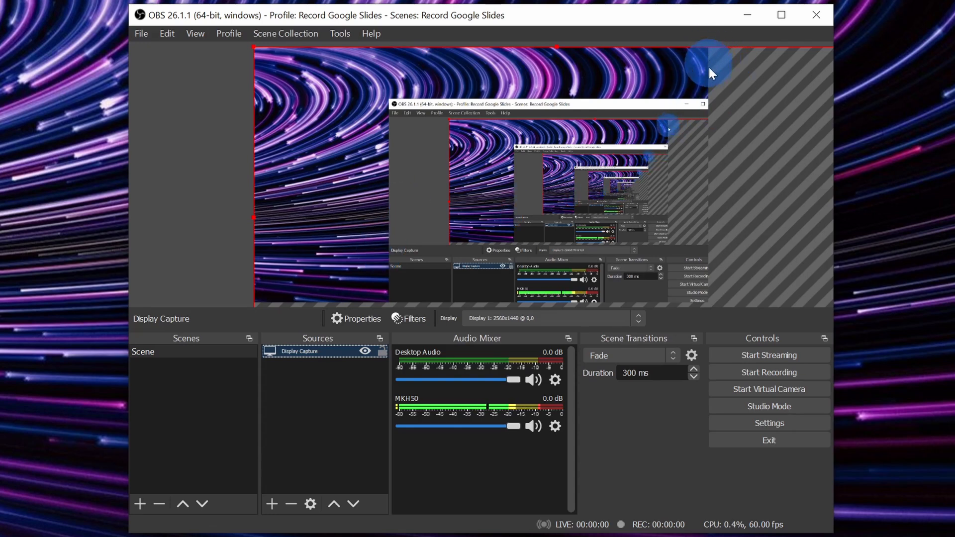
mouse_move(299, 165)
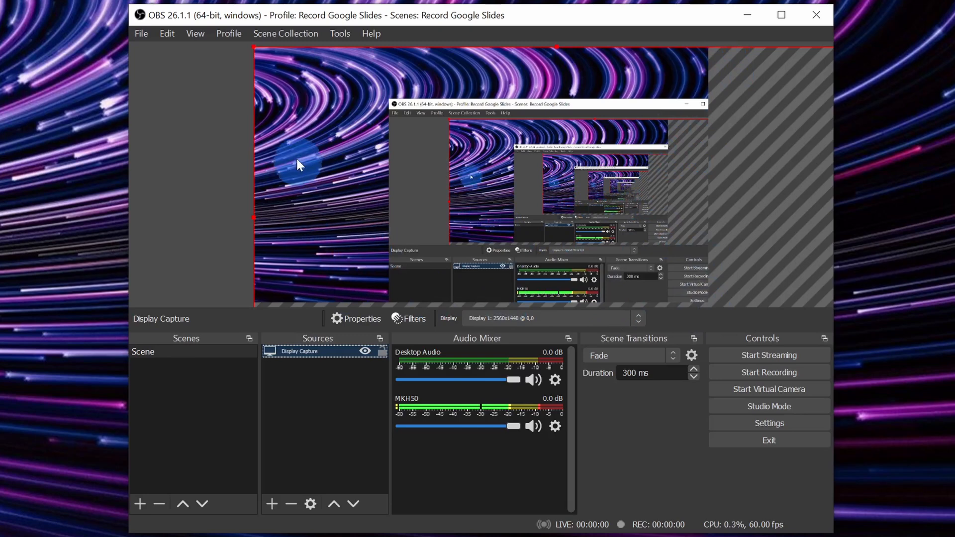
mouse_move(695, 201)
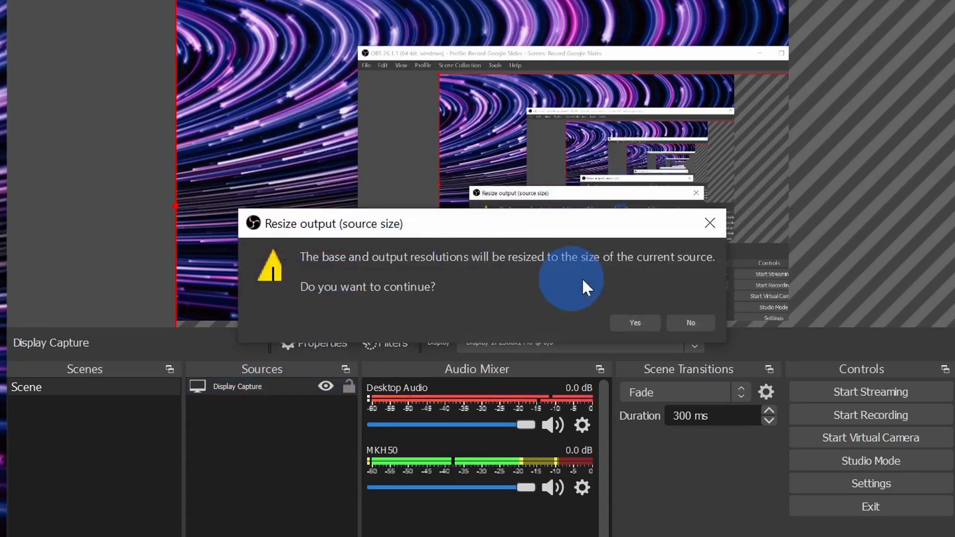
left_click(633, 323)
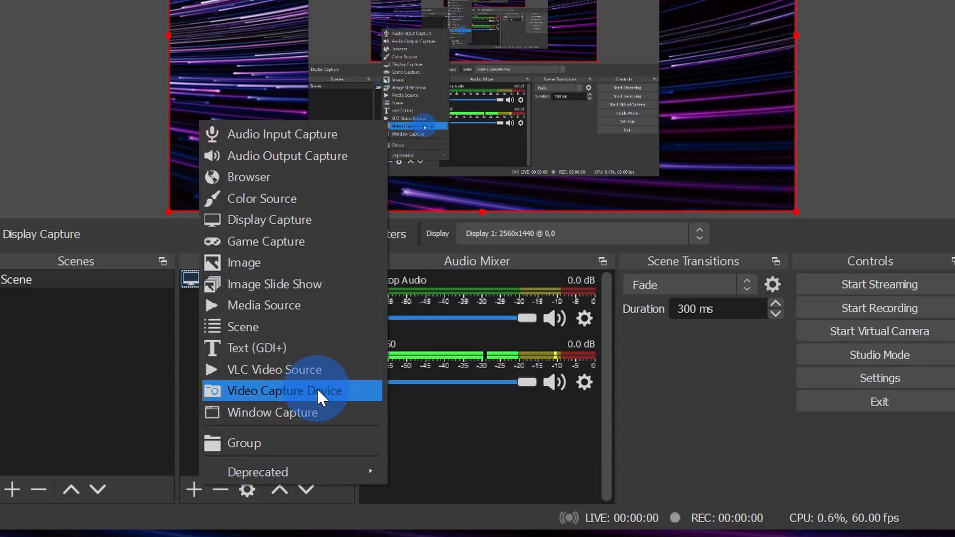
Step: Add a Video Capture Device source using the Cam Link 4K webcam
left_click(284, 390)
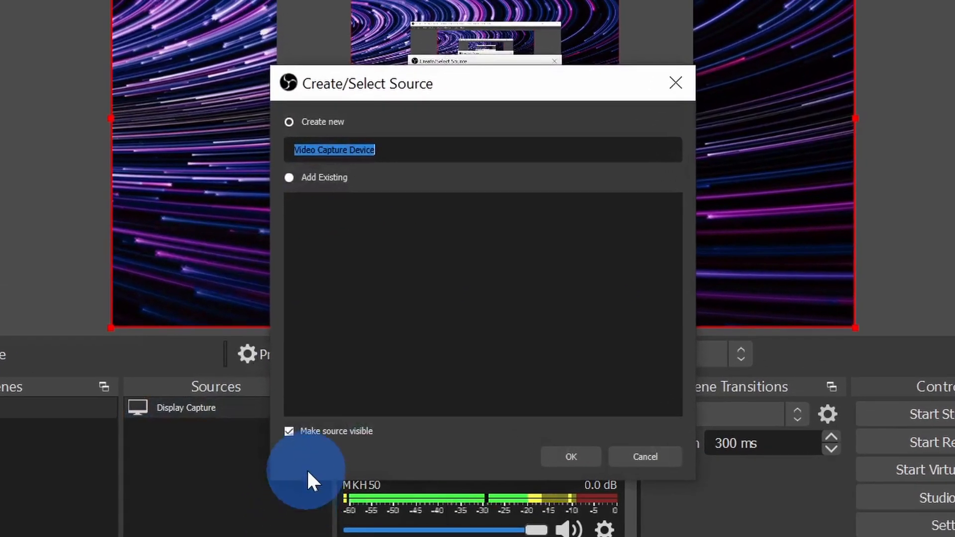
mouse_move(465, 300)
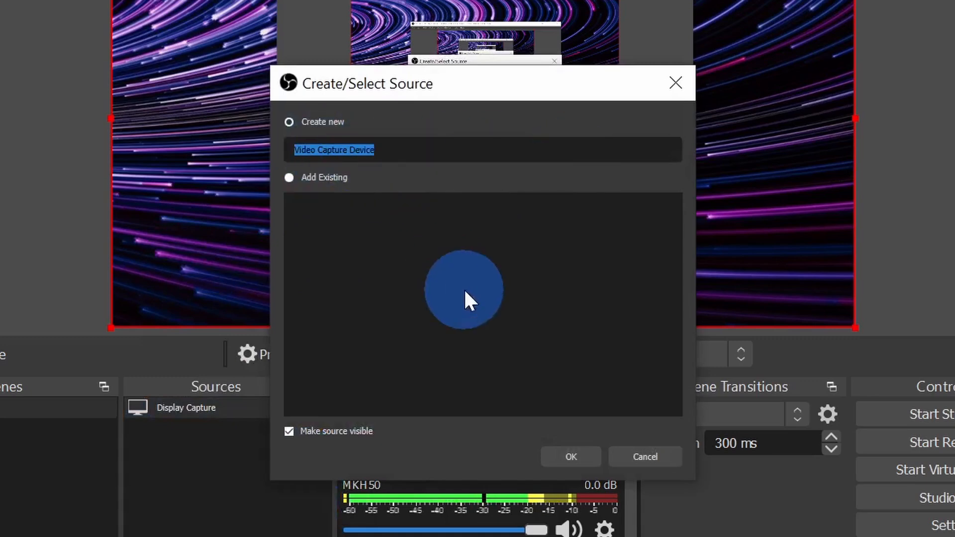
left_click(570, 456)
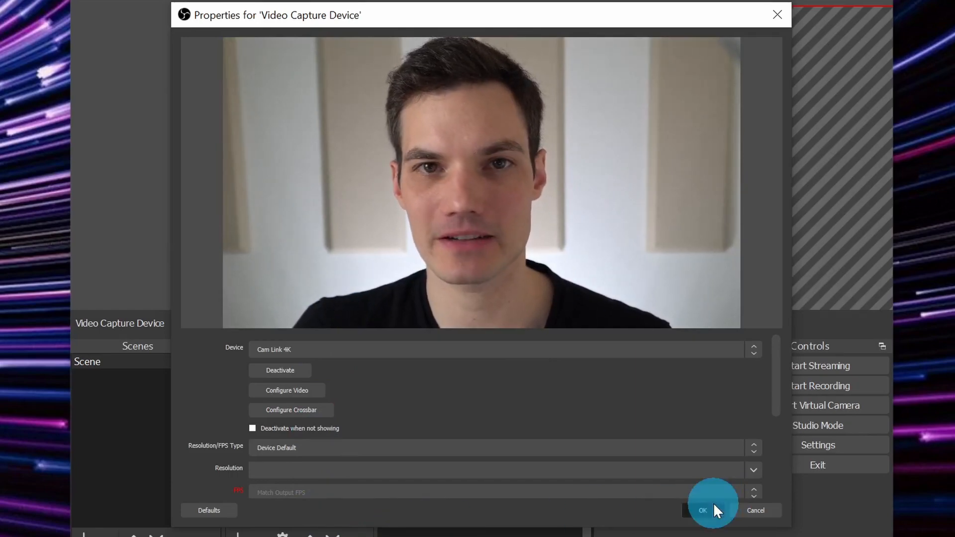
Step: Accept the webcam source properties so it layers above the display capture
left_click(702, 510)
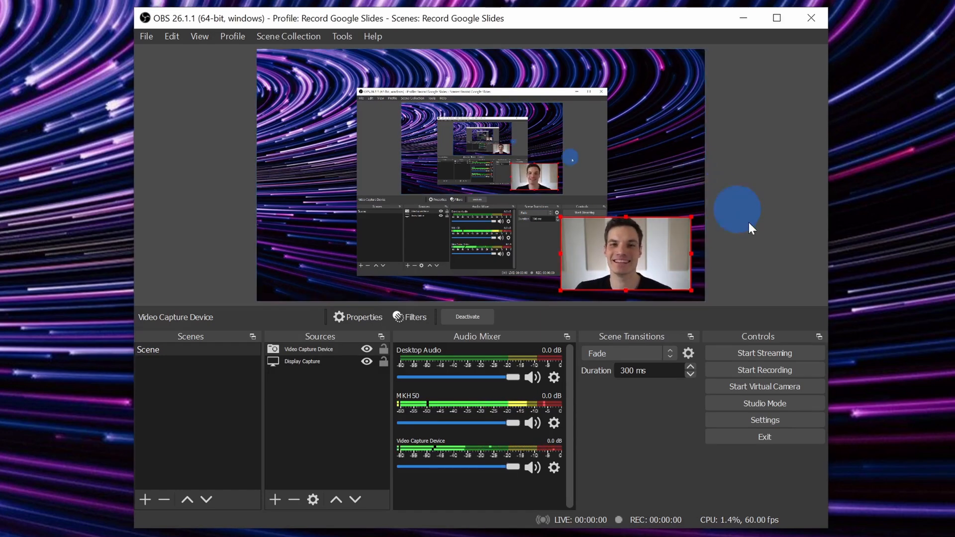
mouse_move(733, 320)
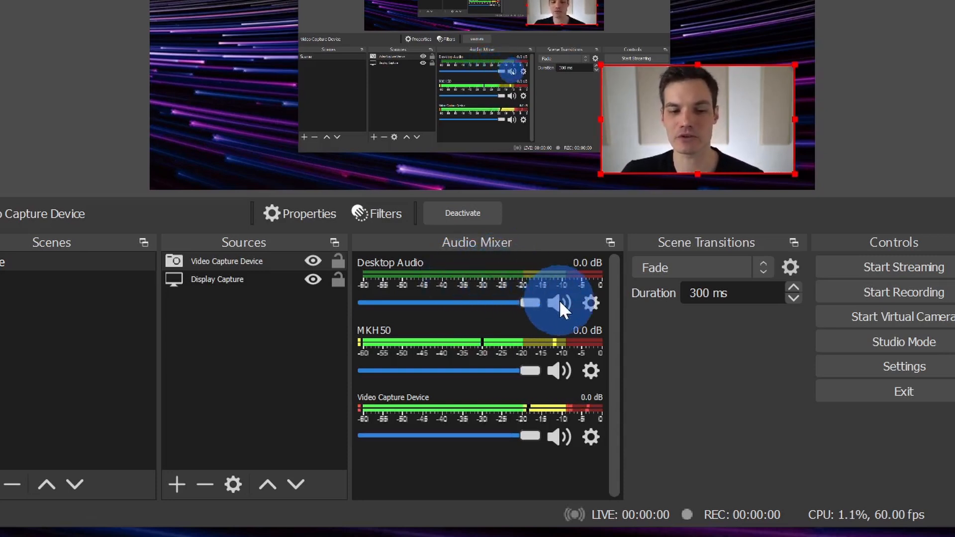
left_click(560, 304)
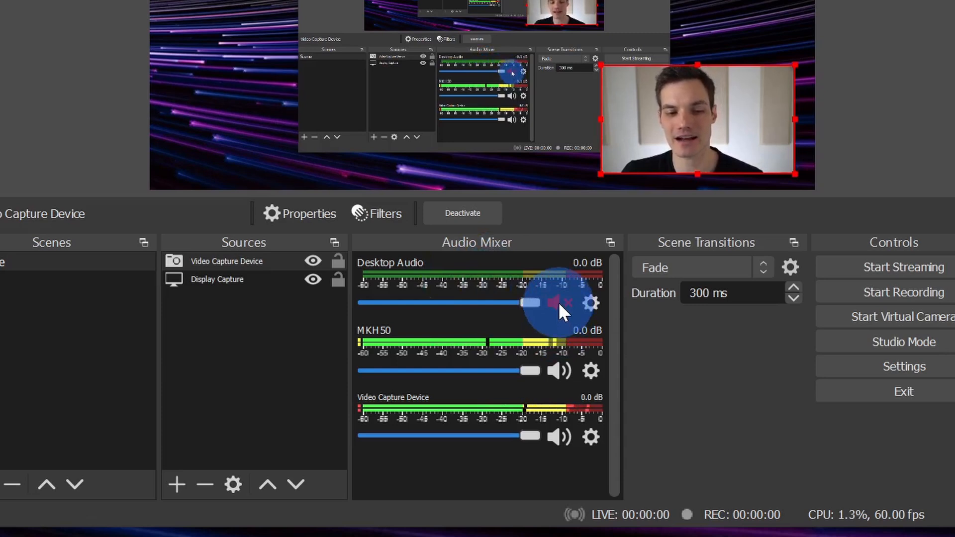
left_click(554, 303)
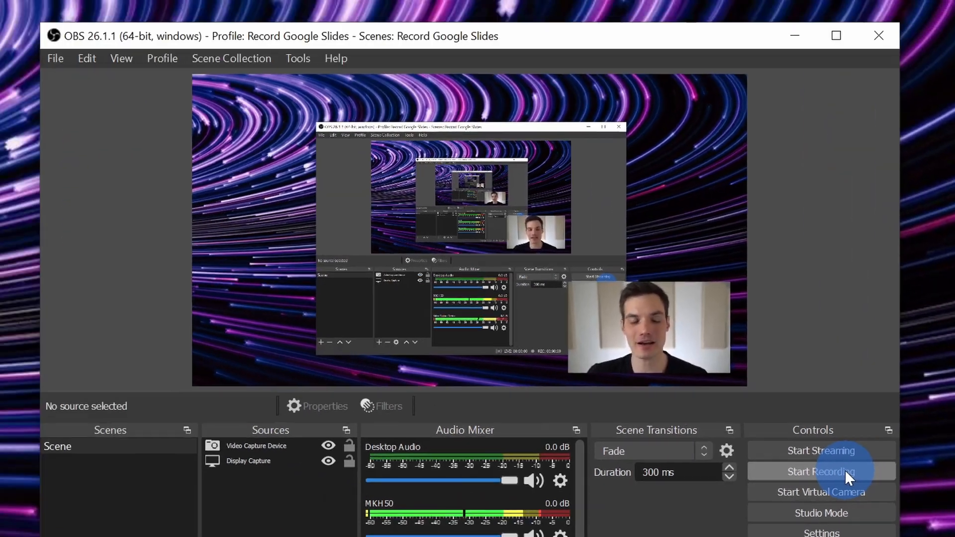
Step: Open the Hotkeys settings page to assign a shared Start/Stop Recording shortcut
left_click(55, 59)
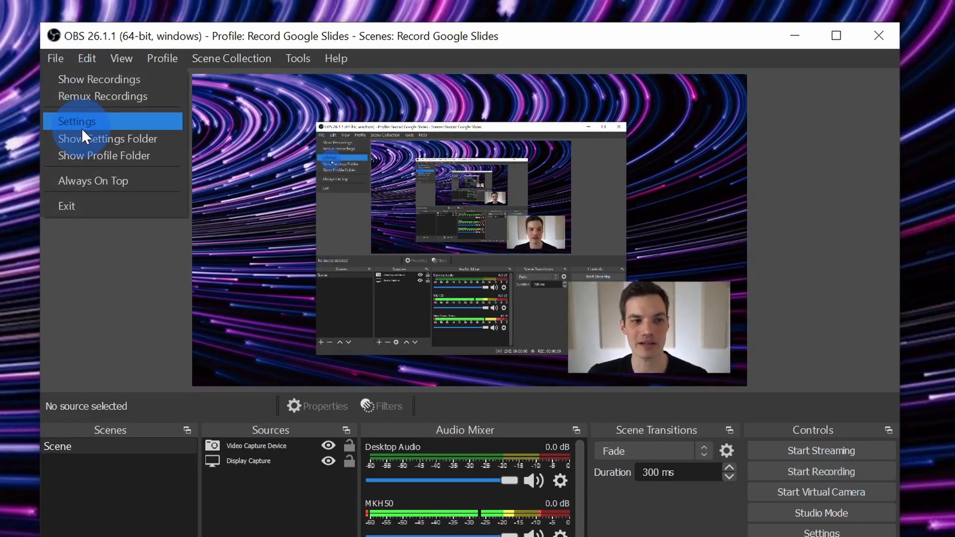
left_click(77, 121)
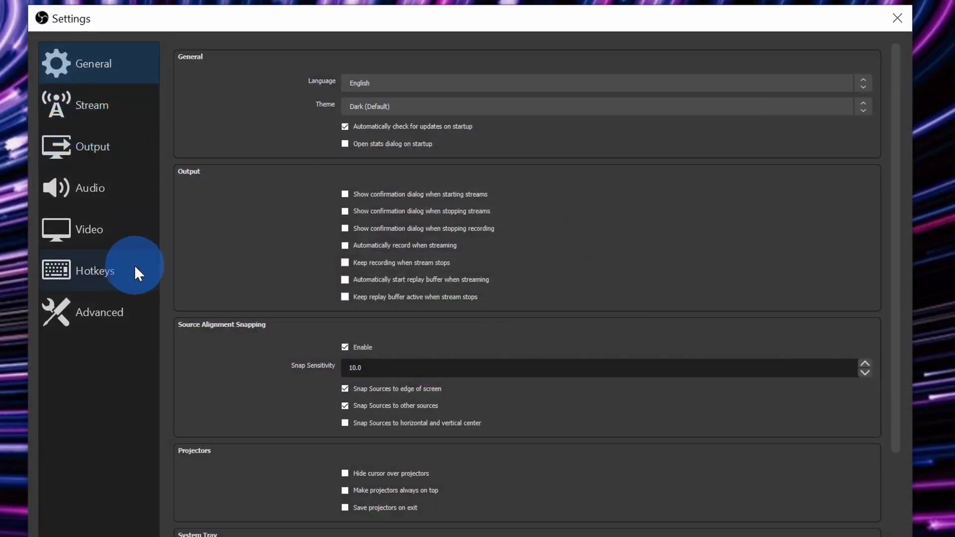
left_click(94, 271)
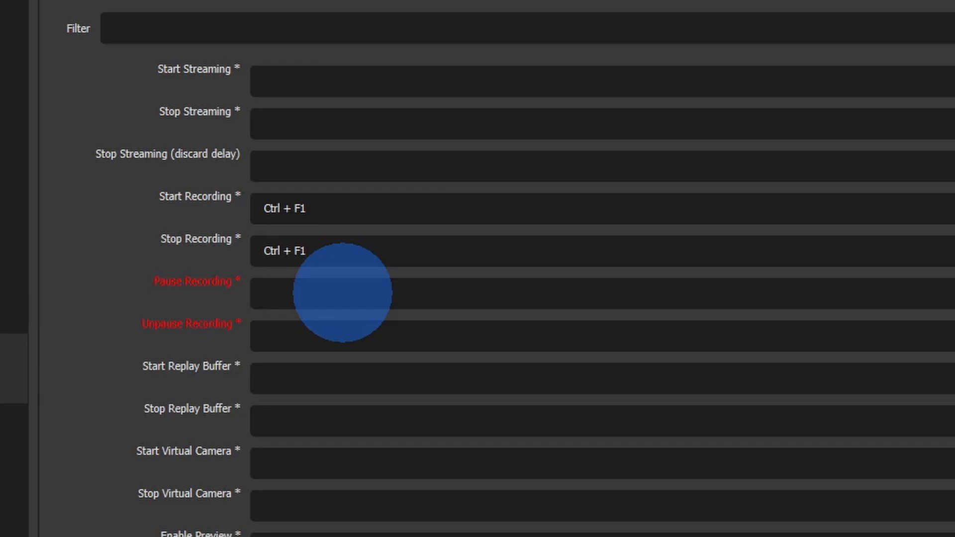
mouse_move(320, 280)
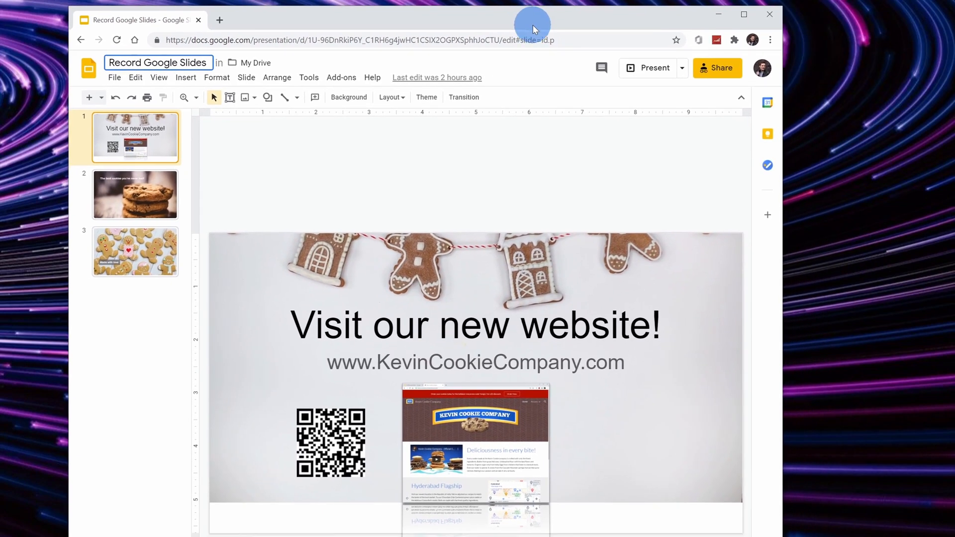
mouse_move(588, 51)
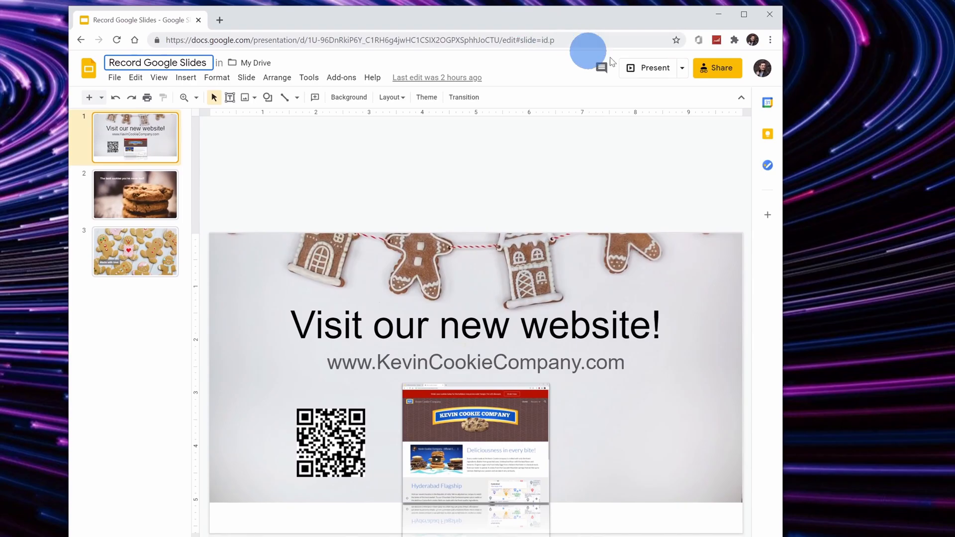
Step: Present the cookie website deck full screen, then show the Record Google Slides folder from OBS
left_click(651, 67)
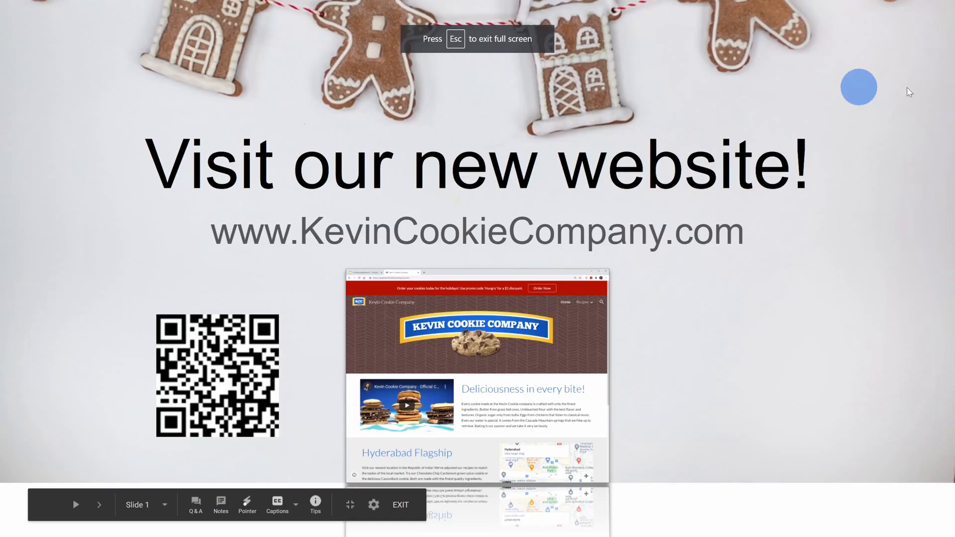
mouse_move(369, 360)
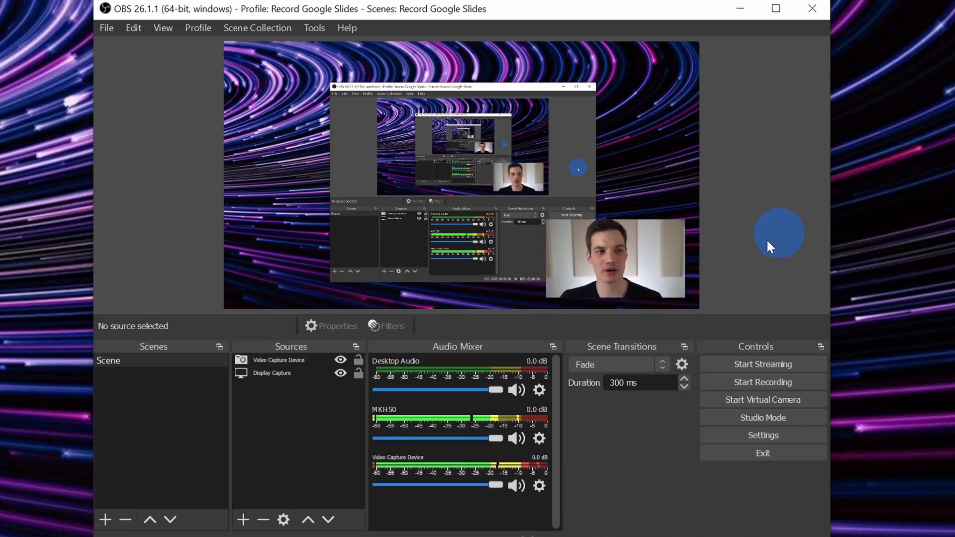
left_click(133, 27)
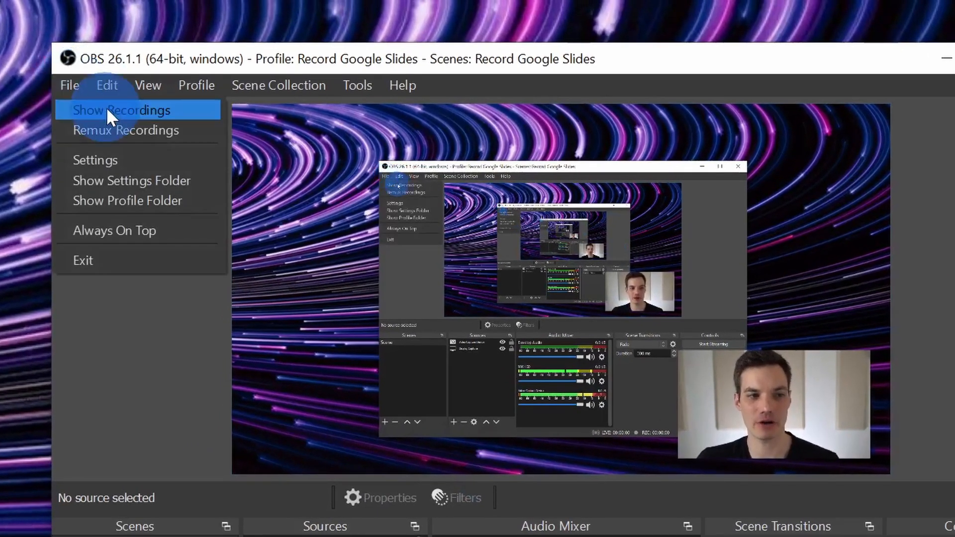
left_click(121, 110)
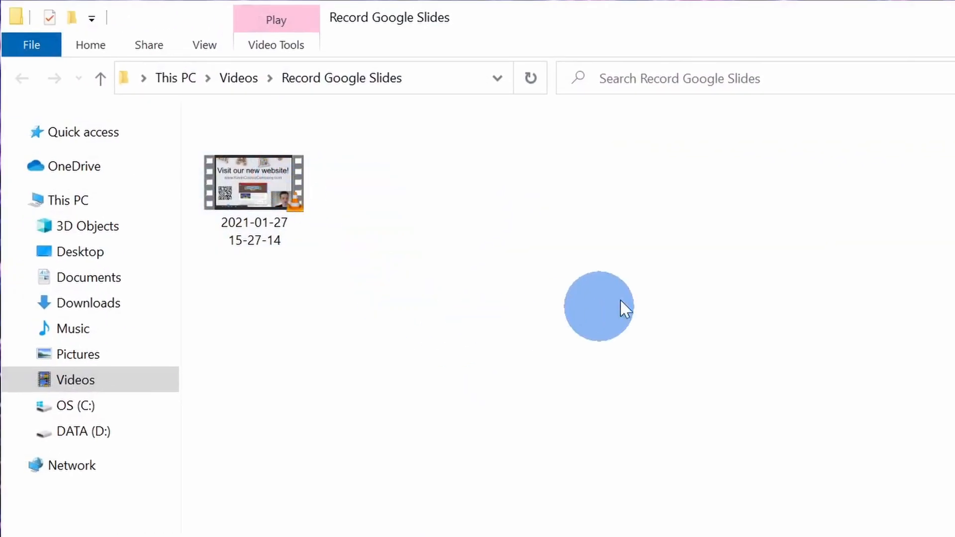
mouse_move(262, 182)
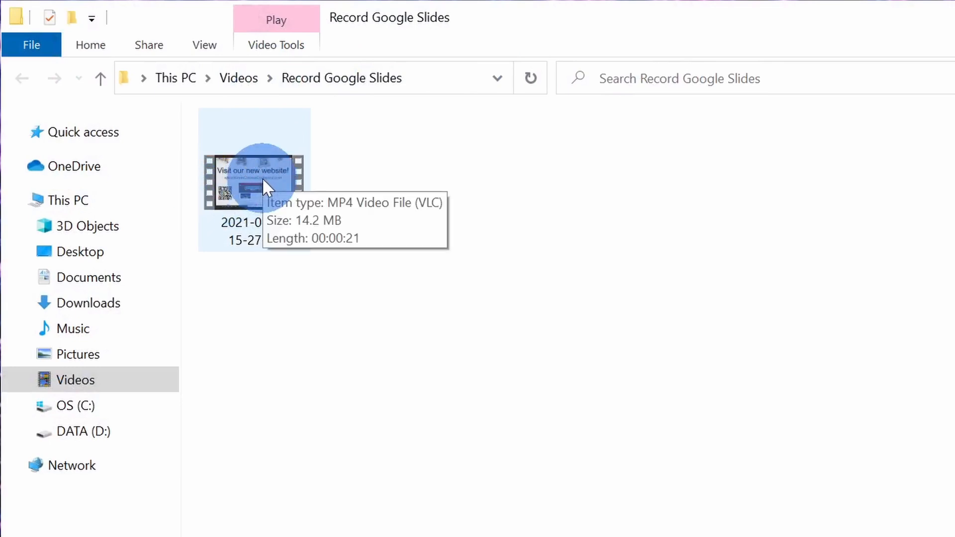
double_click(254, 180)
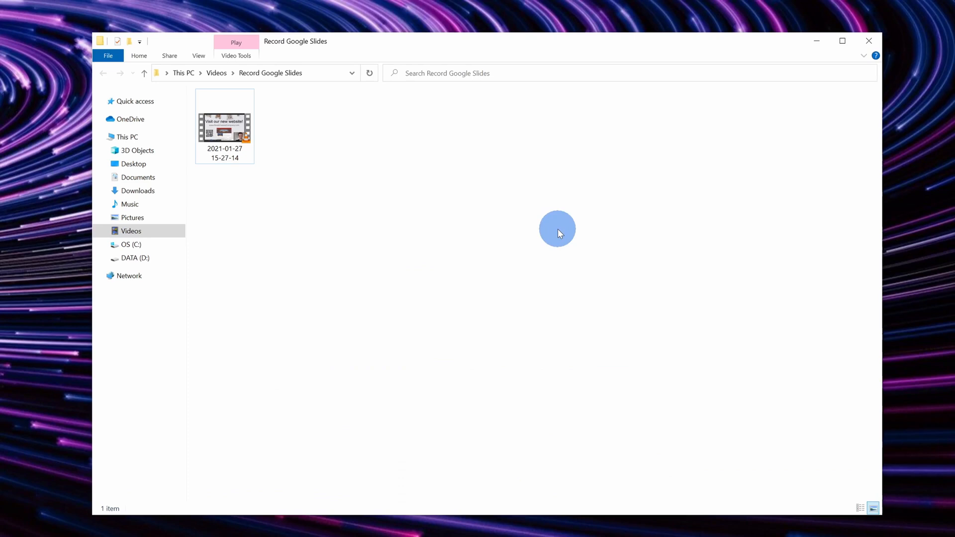
left_click(224, 122)
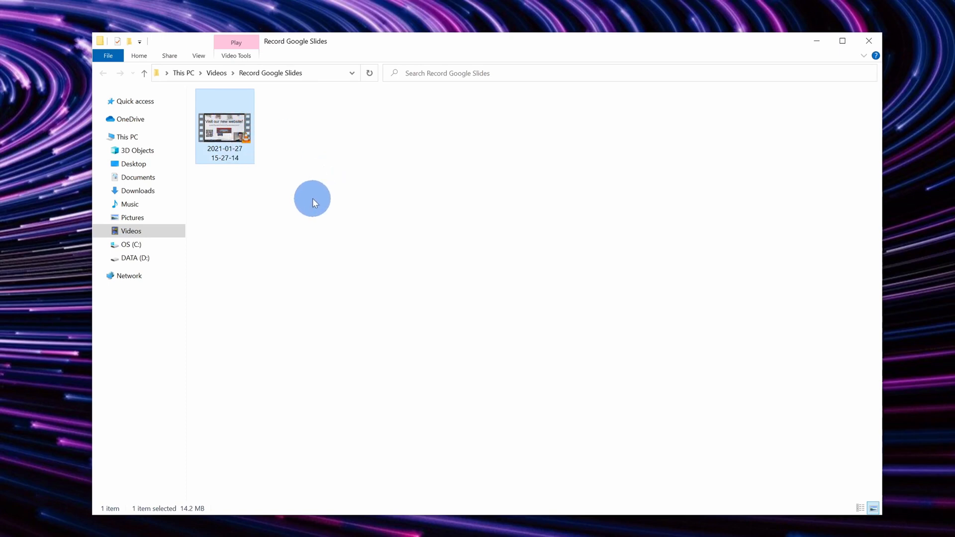
mouse_move(391, 220)
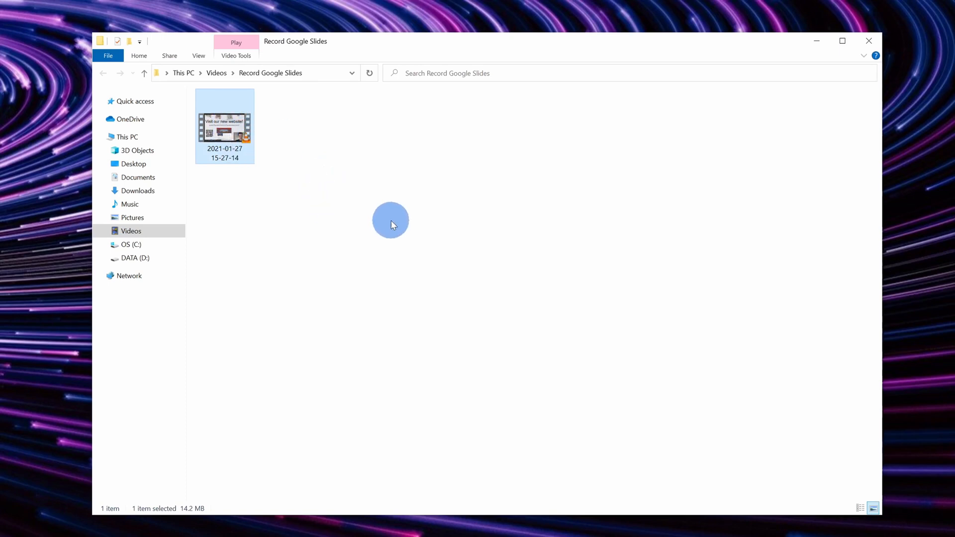